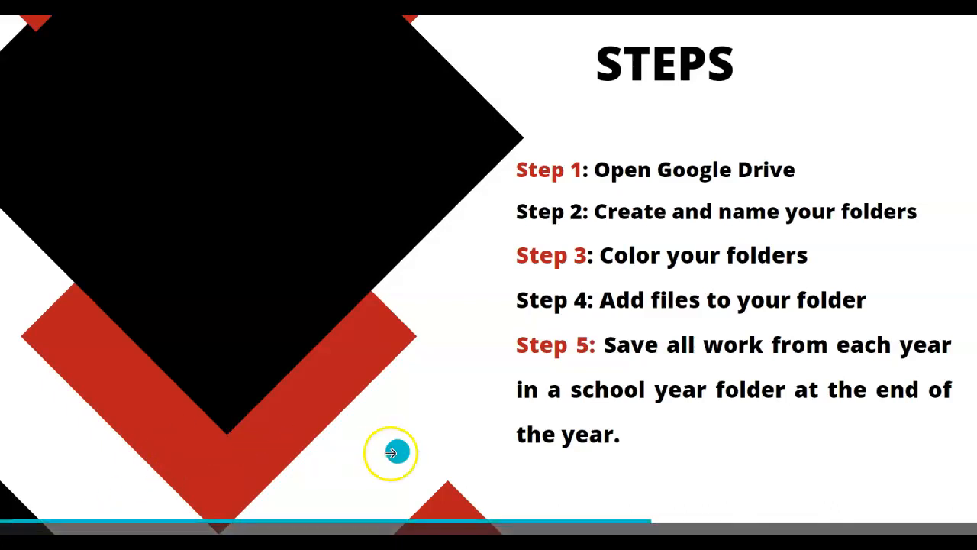
{"action": "mouse_move", "coordinate": [66, 486]}
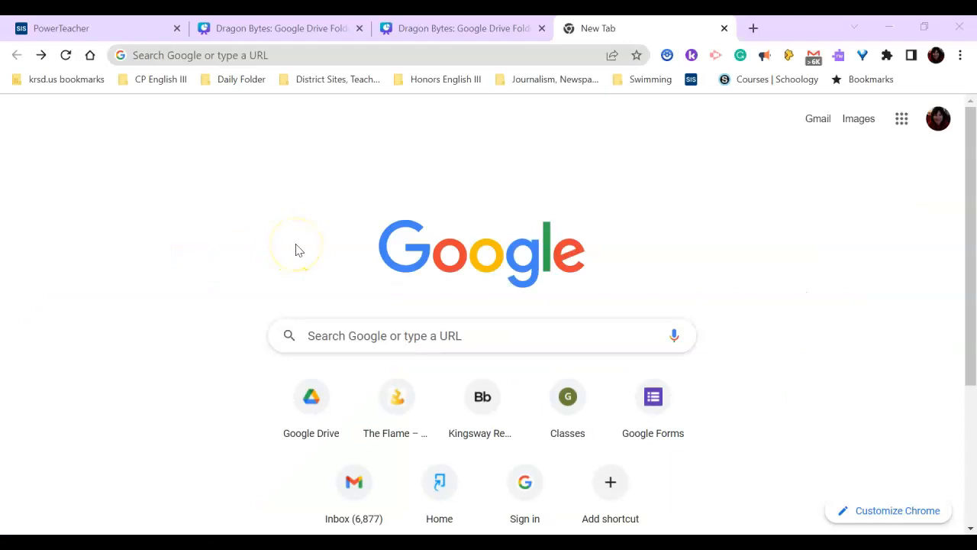
{"action": "mouse_move", "coordinate": [908, 170]}
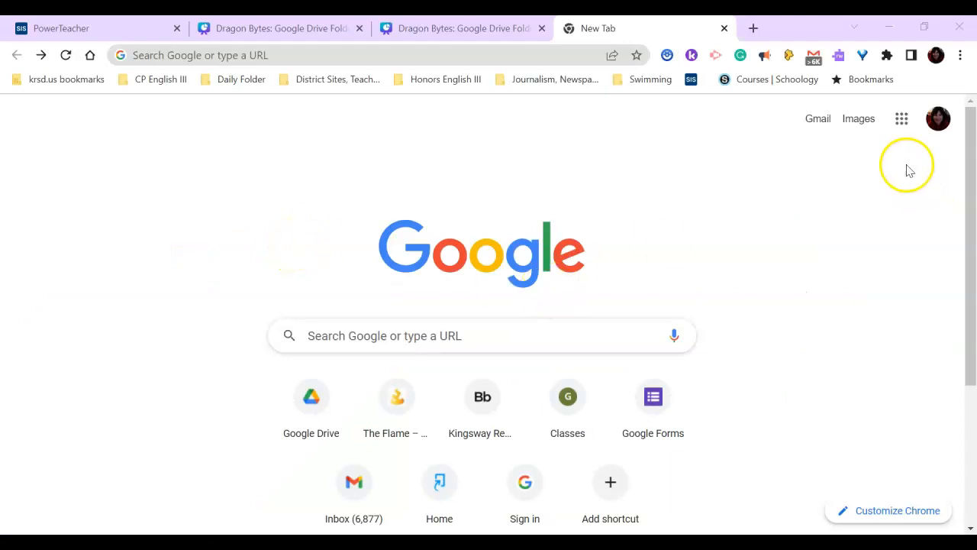
Launch Google Drive from the Google apps grid so My Drive shows in this tab
{"action": "left_click", "coordinate": [901, 119]}
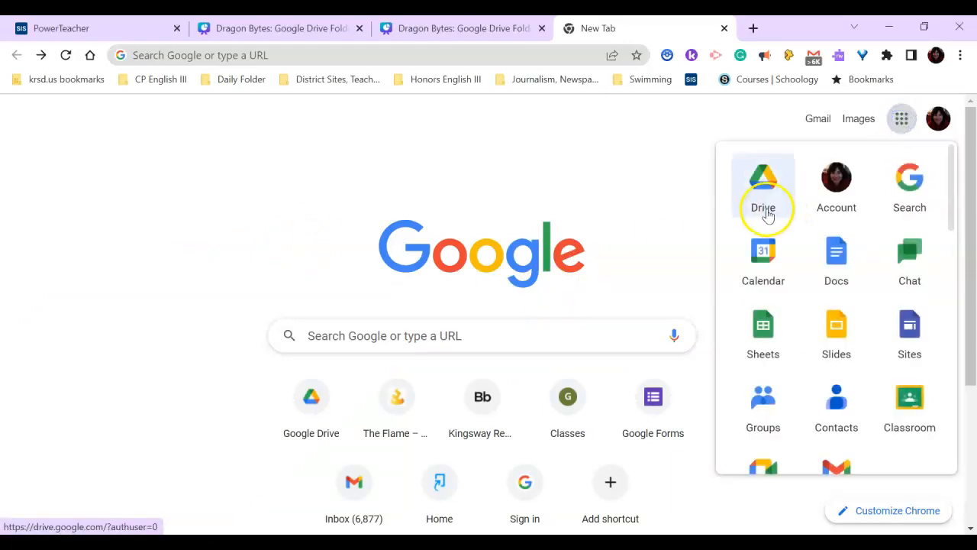
{"action": "left_click", "coordinate": [763, 183]}
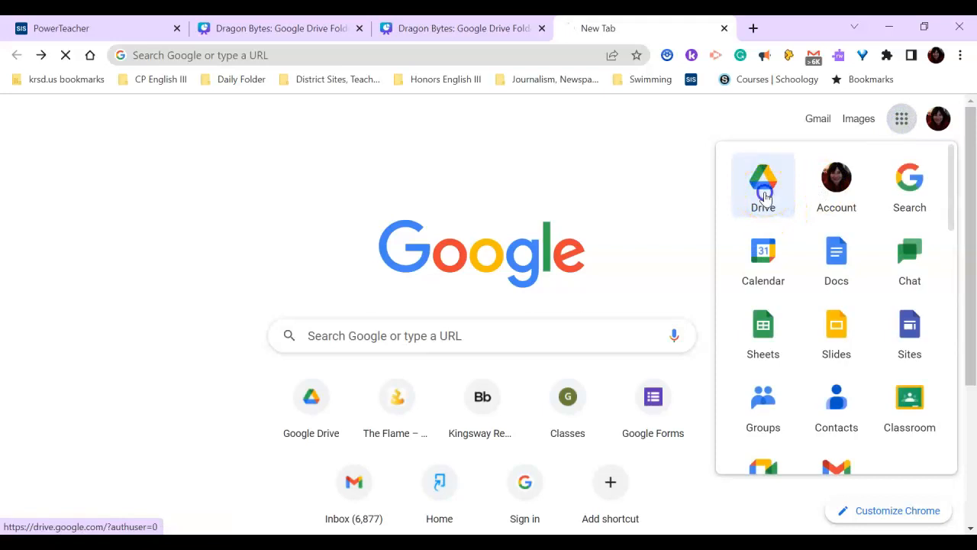
{"action": "left_click", "coordinate": [763, 183]}
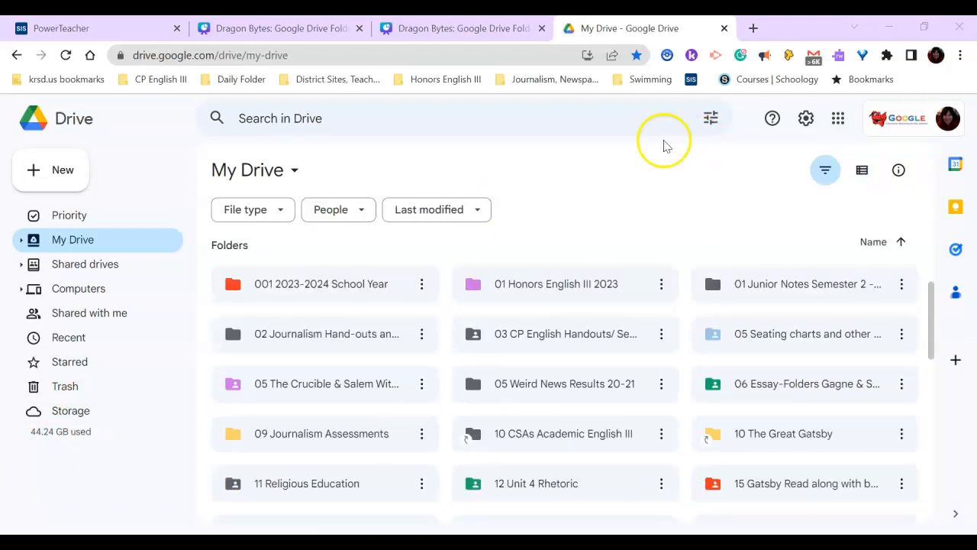
{"action": "mouse_move", "coordinate": [359, 282]}
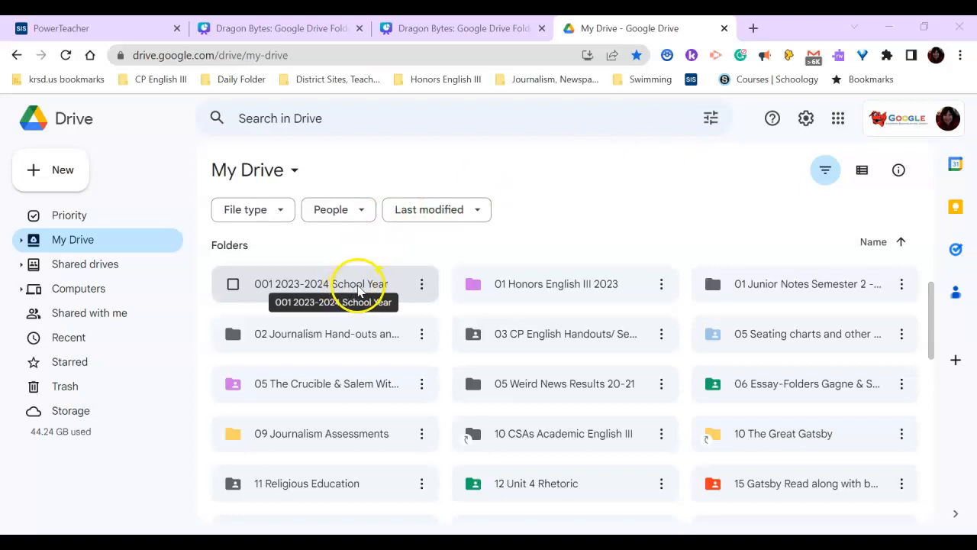
{"action": "mouse_move", "coordinate": [450, 298]}
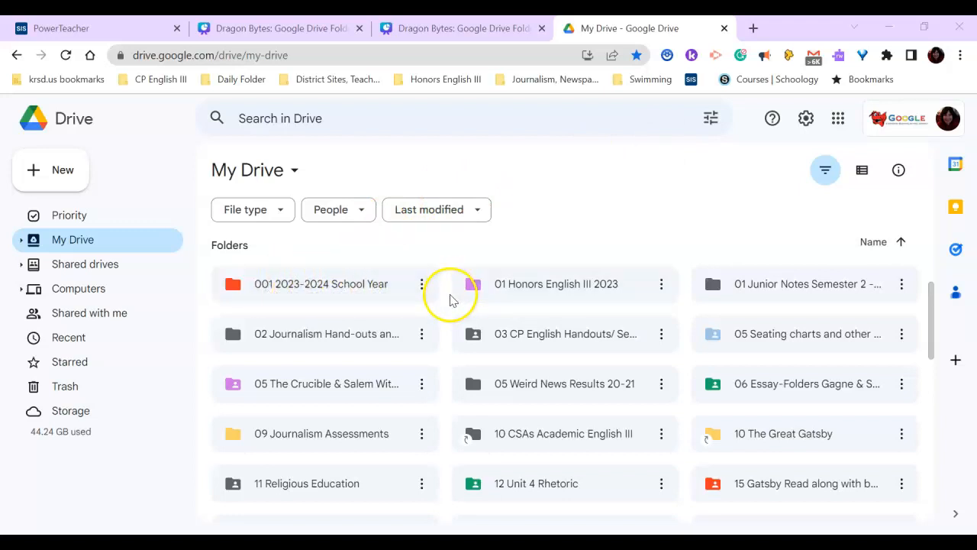
{"action": "mouse_move", "coordinate": [324, 284]}
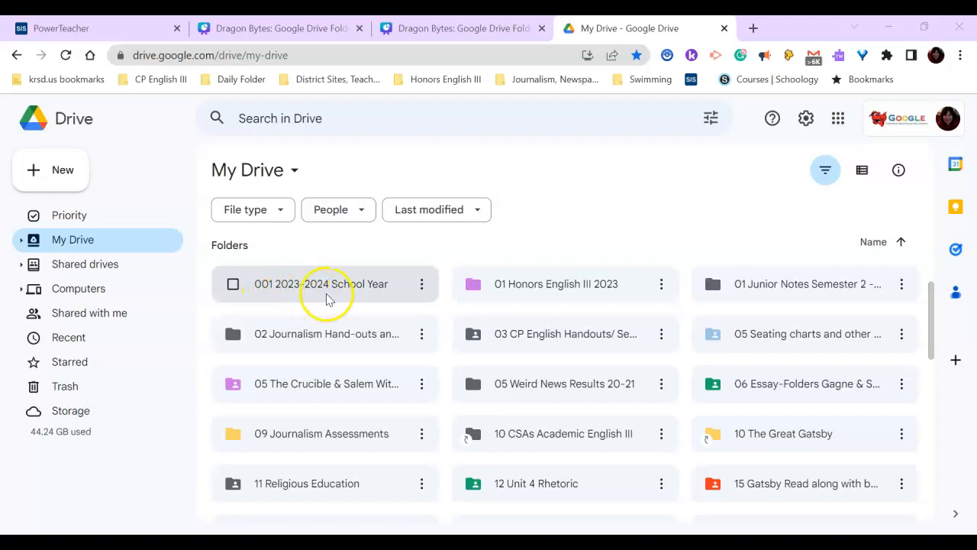
{"action": "mouse_move", "coordinate": [380, 299]}
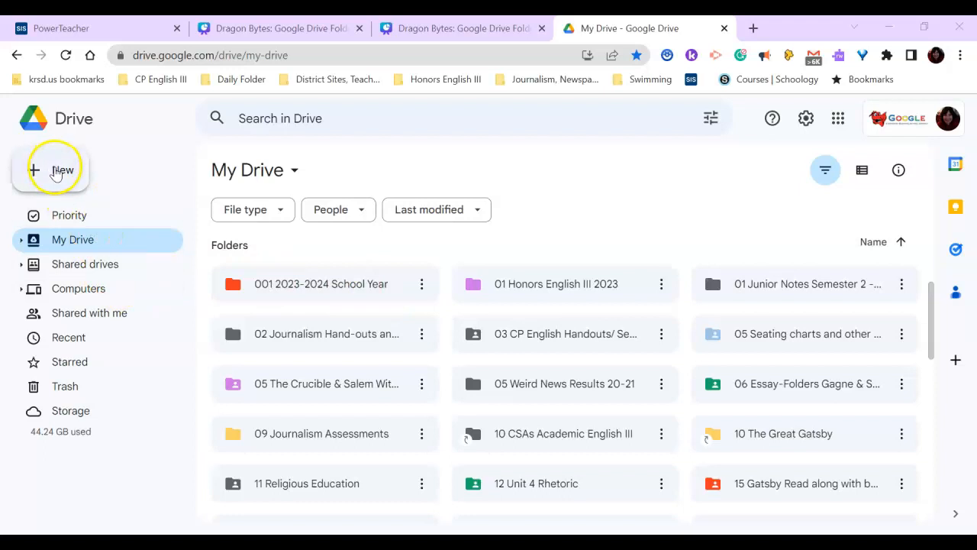
{"action": "left_click", "coordinate": [49, 168]}
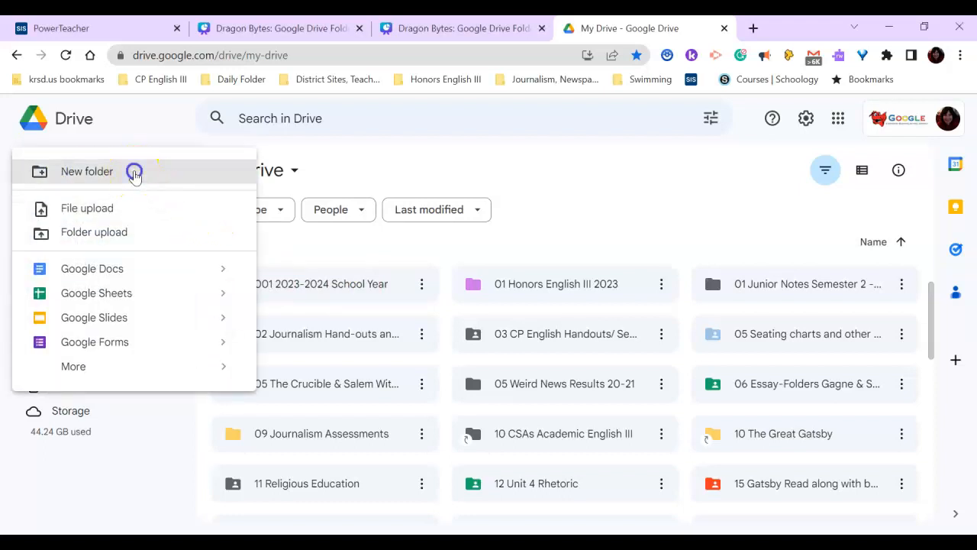
{"action": "left_click", "coordinate": [85, 171]}
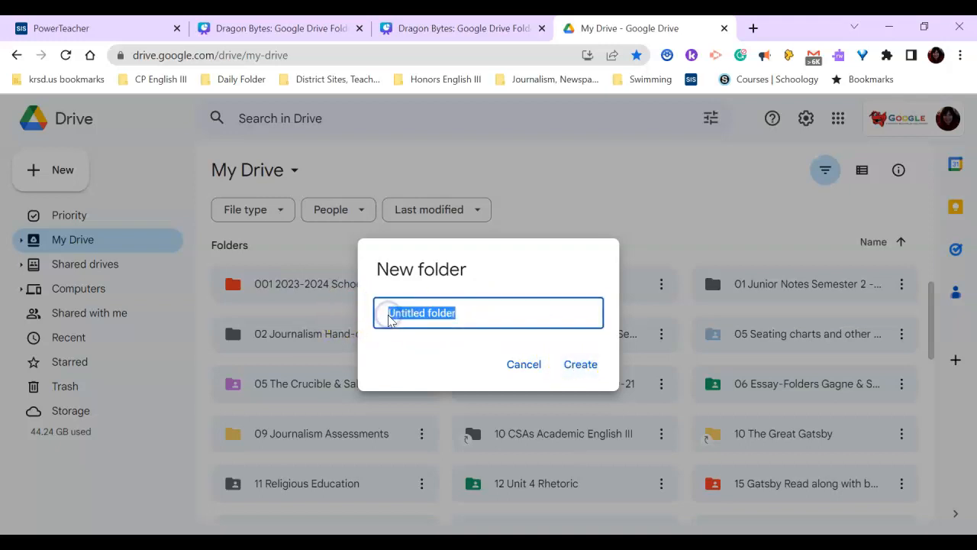
{"action": "left_click", "coordinate": [511, 311]}
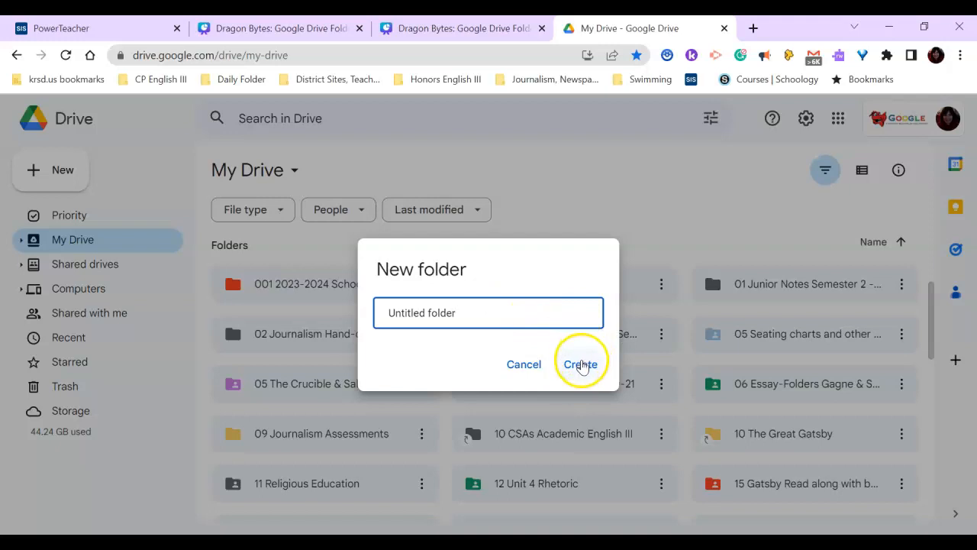
{"action": "left_click", "coordinate": [580, 364]}
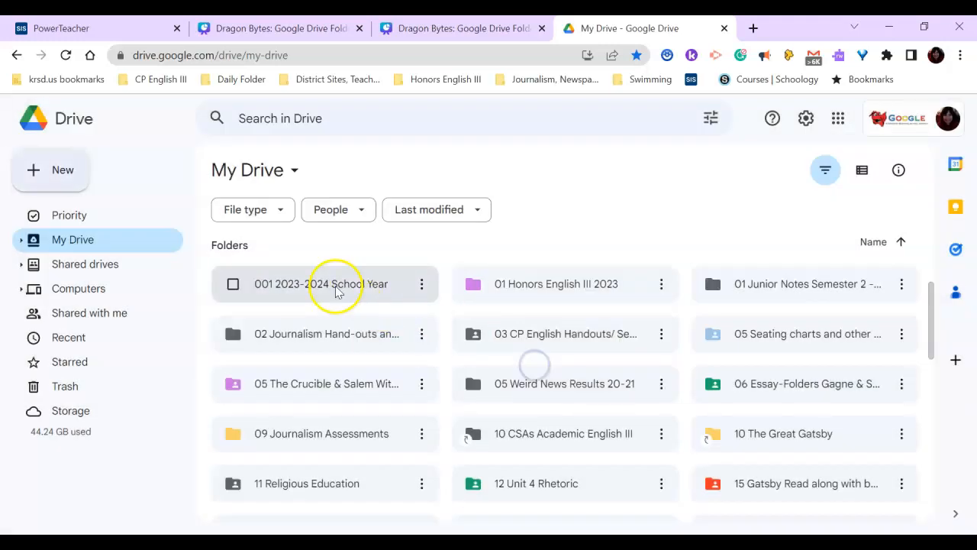
{"action": "left_click", "coordinate": [232, 282]}
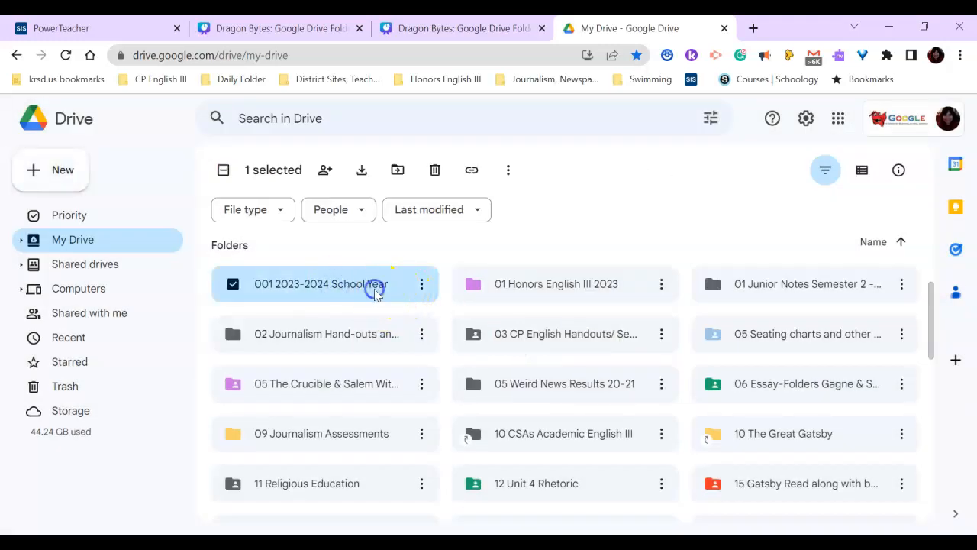
{"action": "double_click", "coordinate": [321, 284]}
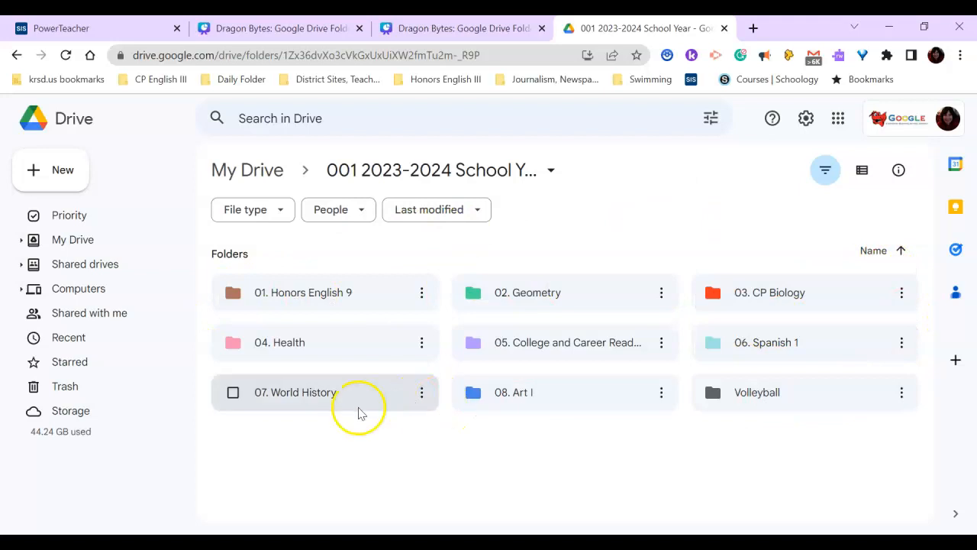
{"action": "mouse_move", "coordinate": [295, 293]}
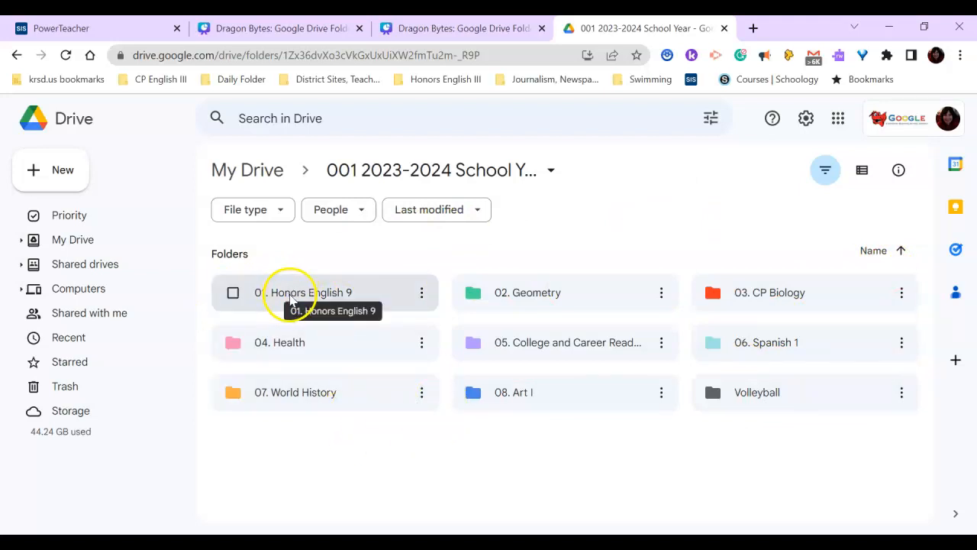
{"action": "mouse_move", "coordinate": [693, 210]}
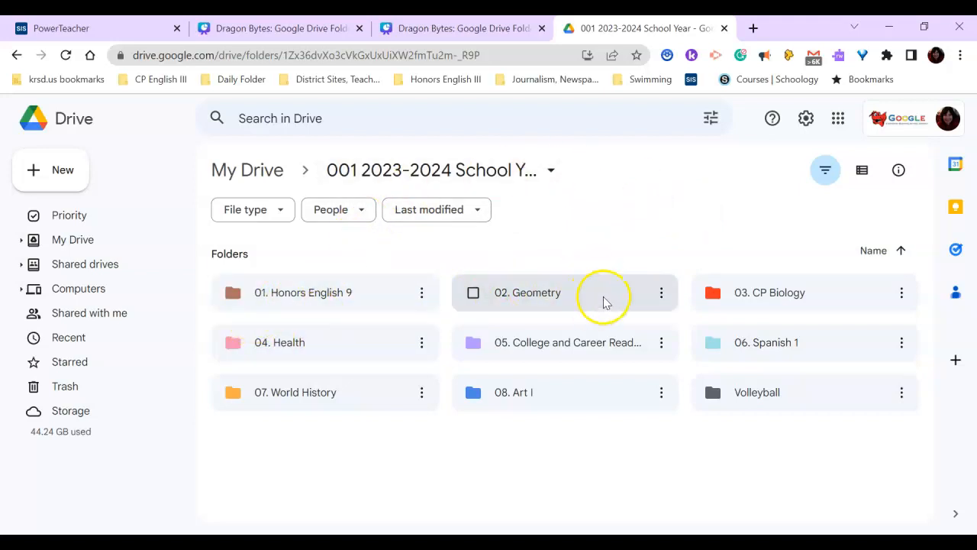
{"action": "mouse_move", "coordinate": [546, 342]}
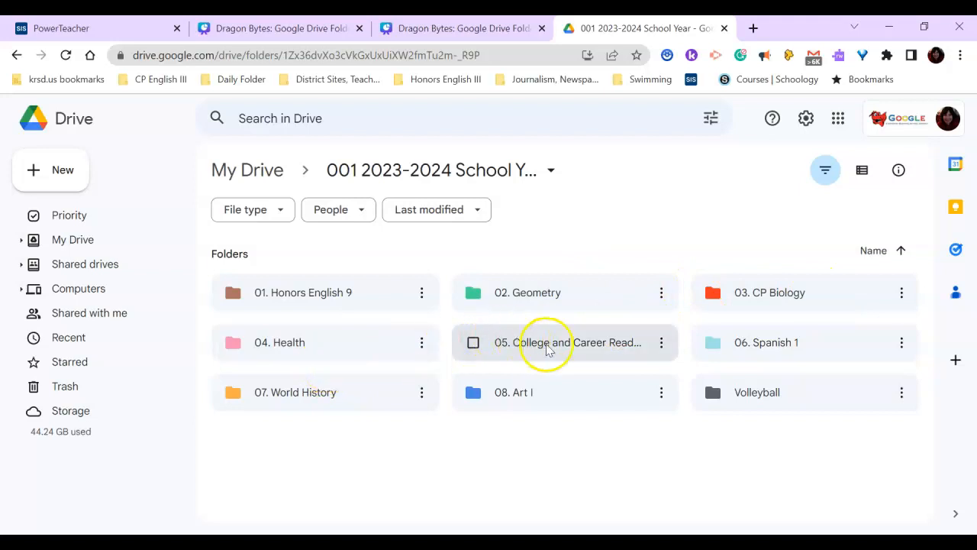
{"action": "mouse_move", "coordinate": [669, 324]}
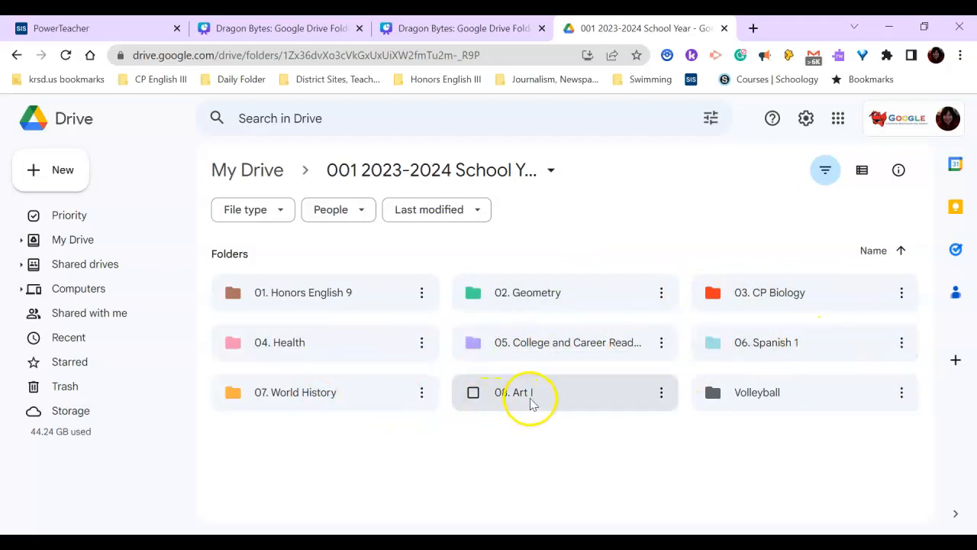
{"action": "mouse_move", "coordinate": [764, 391]}
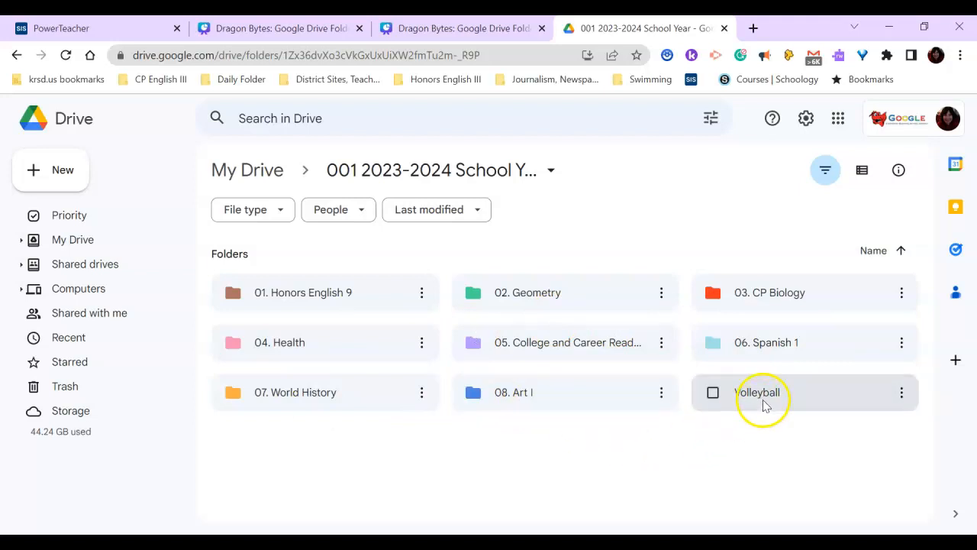
{"action": "mouse_move", "coordinate": [848, 430]}
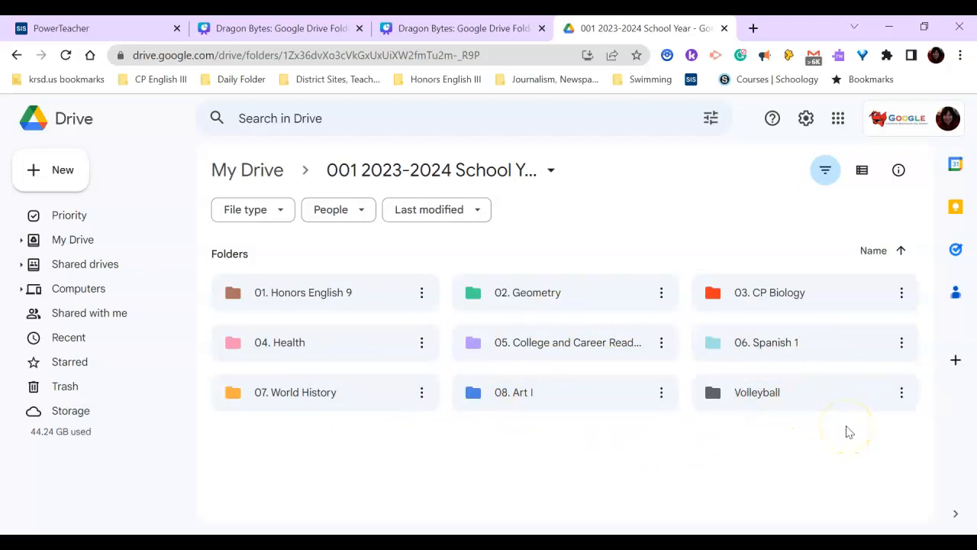
{"action": "mouse_move", "coordinate": [831, 449]}
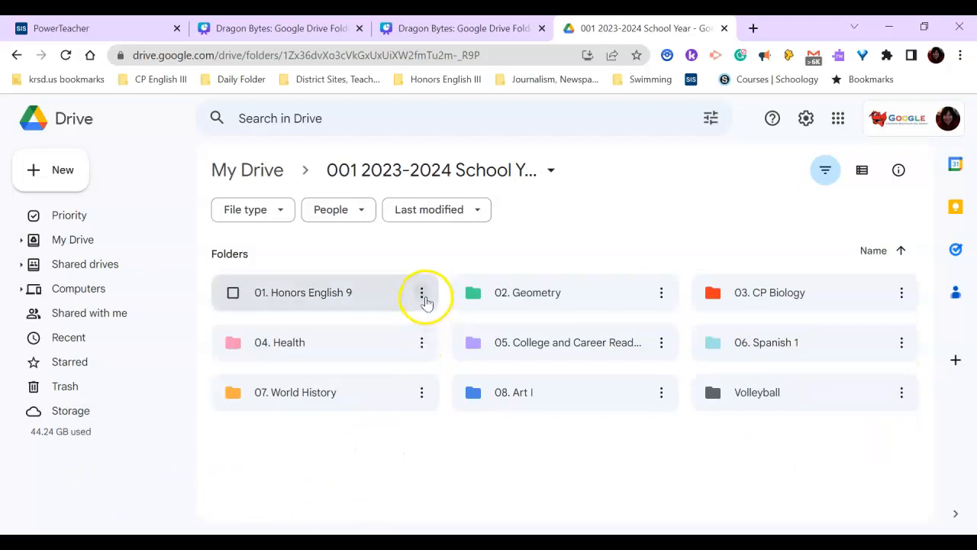
{"action": "left_click", "coordinate": [421, 293]}
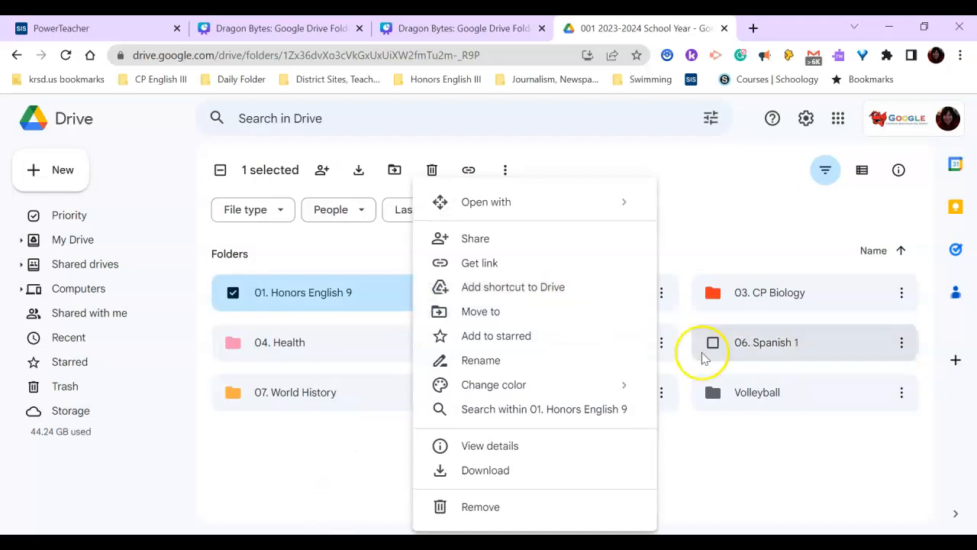
{"action": "left_click", "coordinate": [495, 384]}
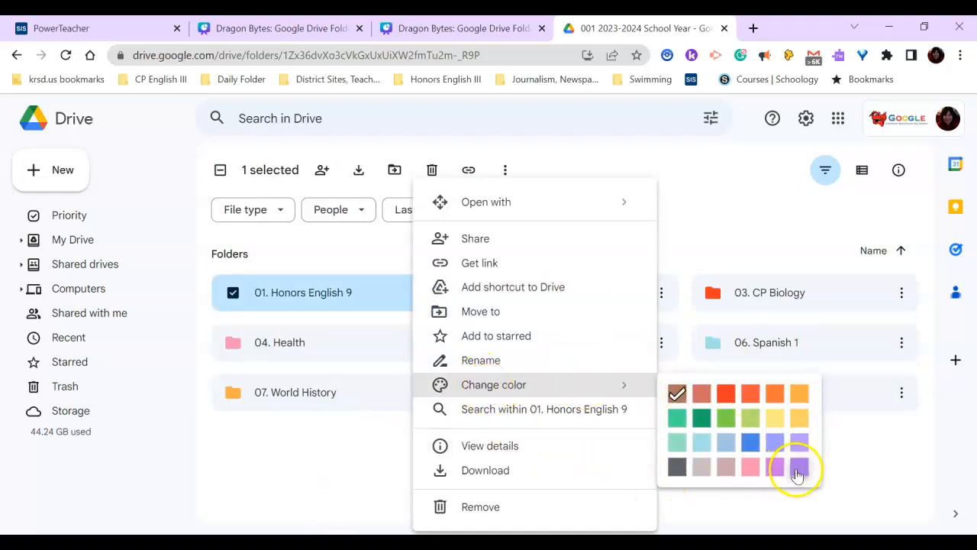
{"action": "mouse_move", "coordinate": [798, 467]}
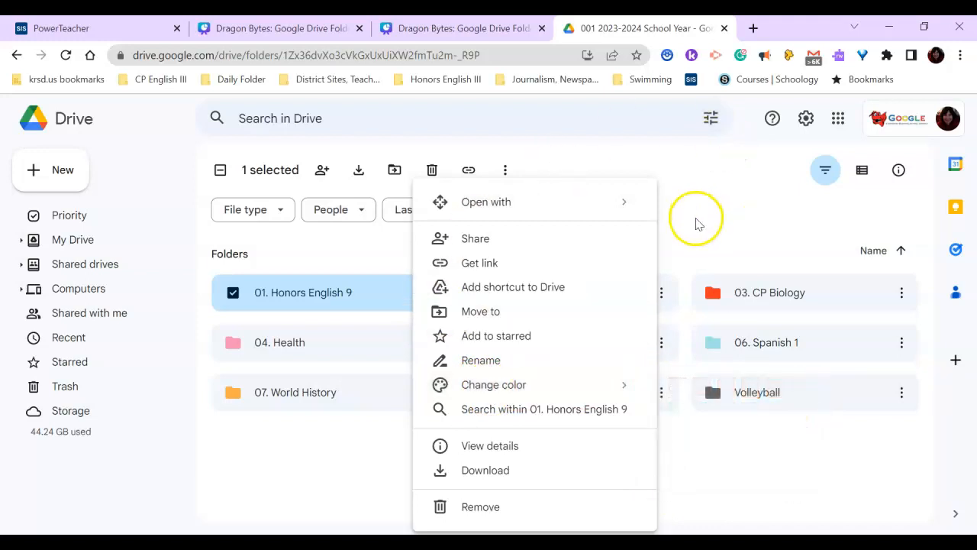
{"action": "left_click", "coordinate": [351, 293]}
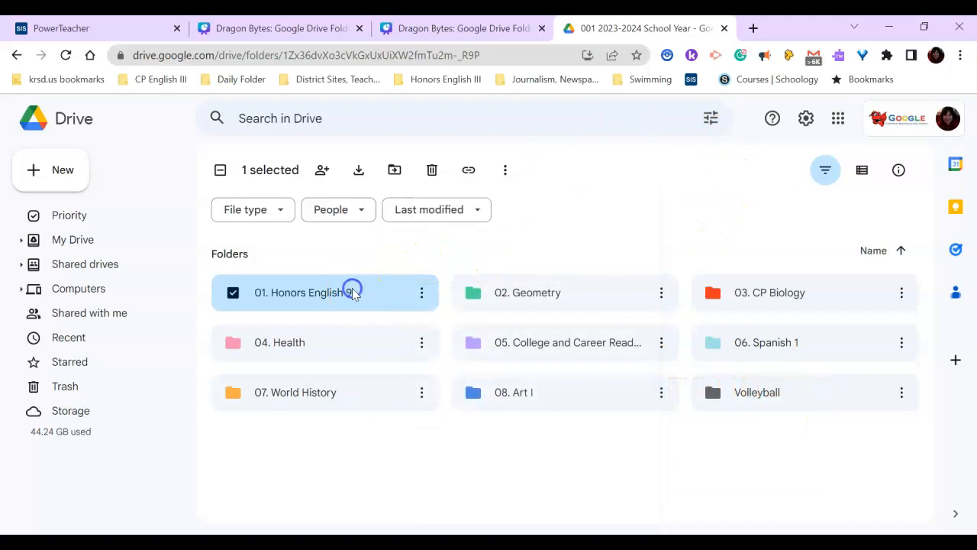
Enter 01. Honors English 9 and bring up the New menu's Google Docs choices
{"action": "double_click", "coordinate": [298, 293]}
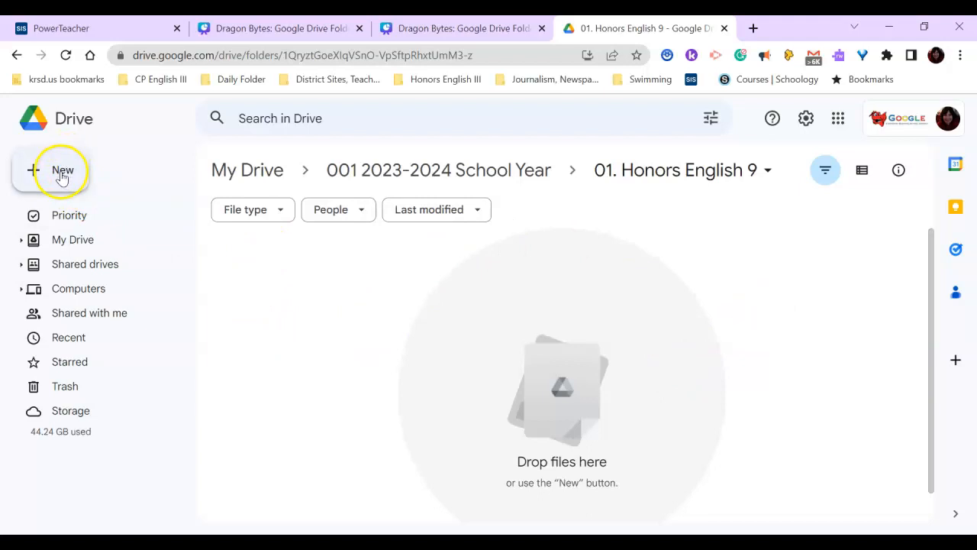
{"action": "left_click", "coordinate": [63, 169]}
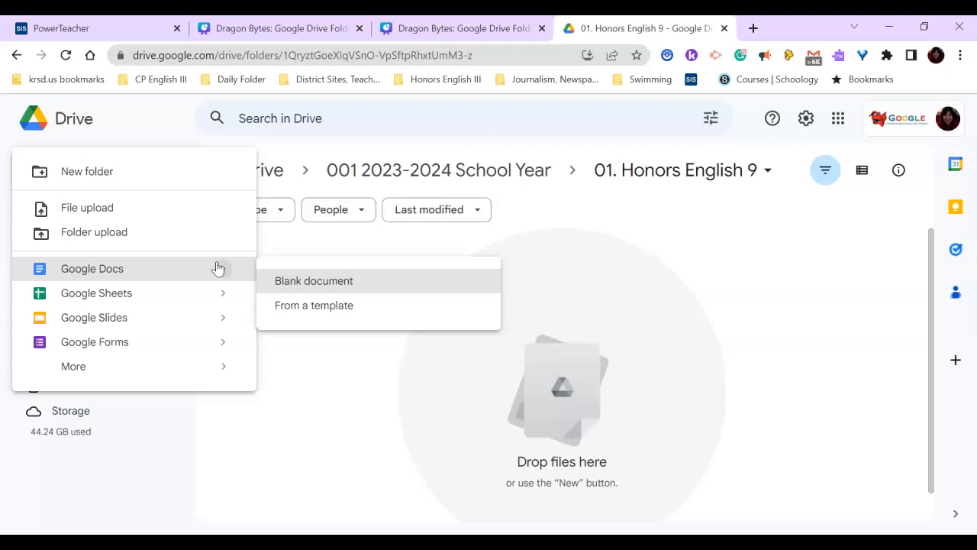
{"action": "mouse_move", "coordinate": [333, 387]}
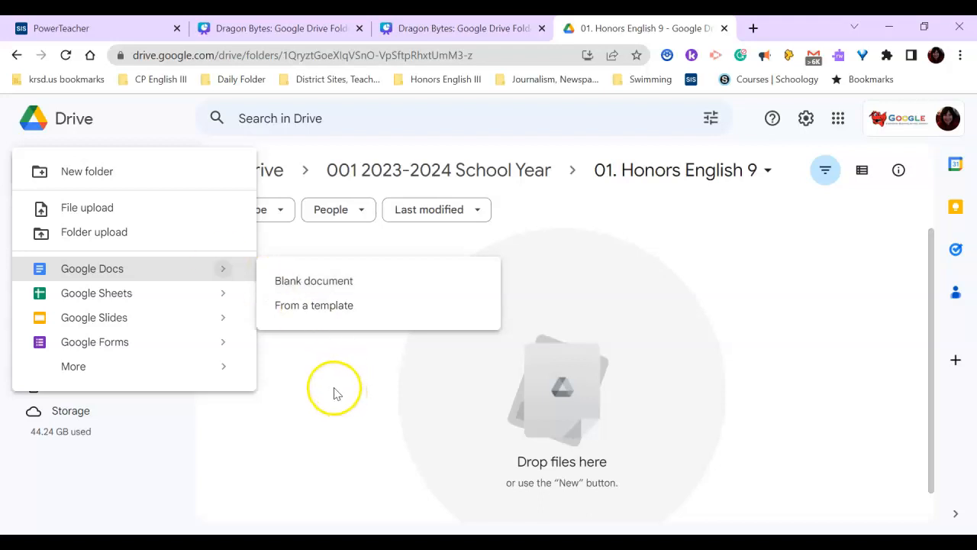